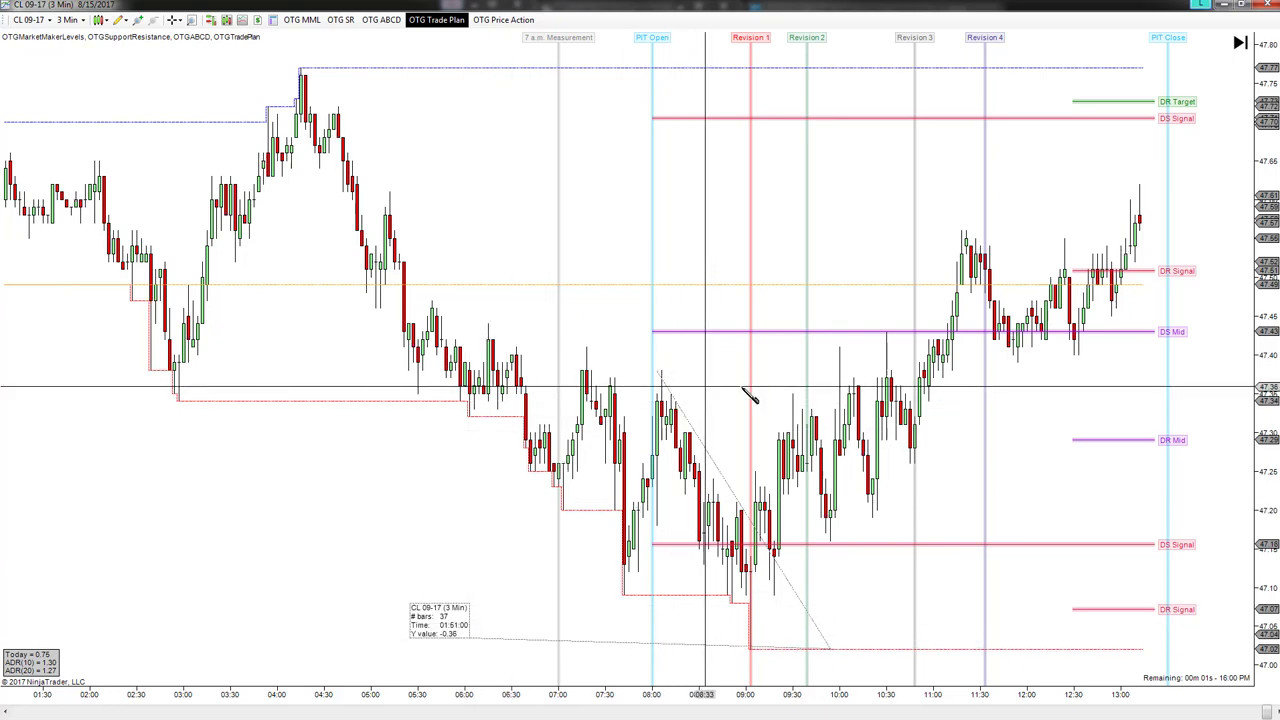
pyautogui.moveTo(840, 360)
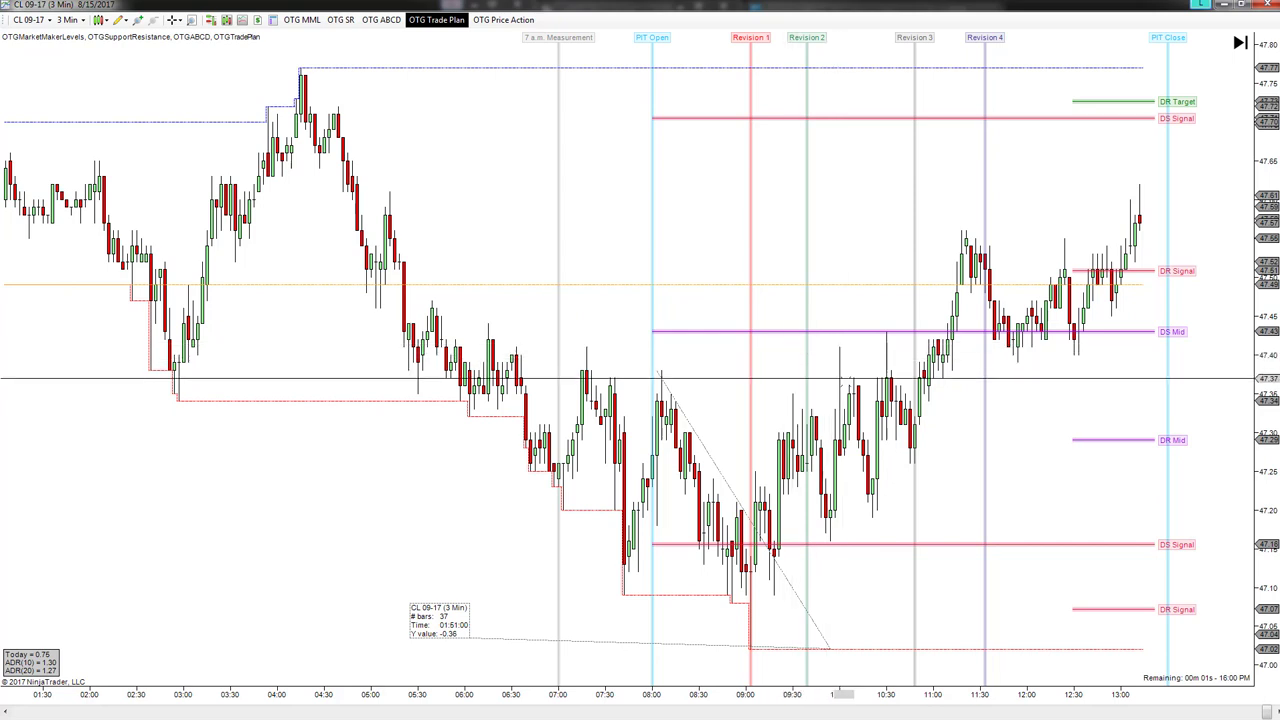
pyautogui.moveTo(858, 380)
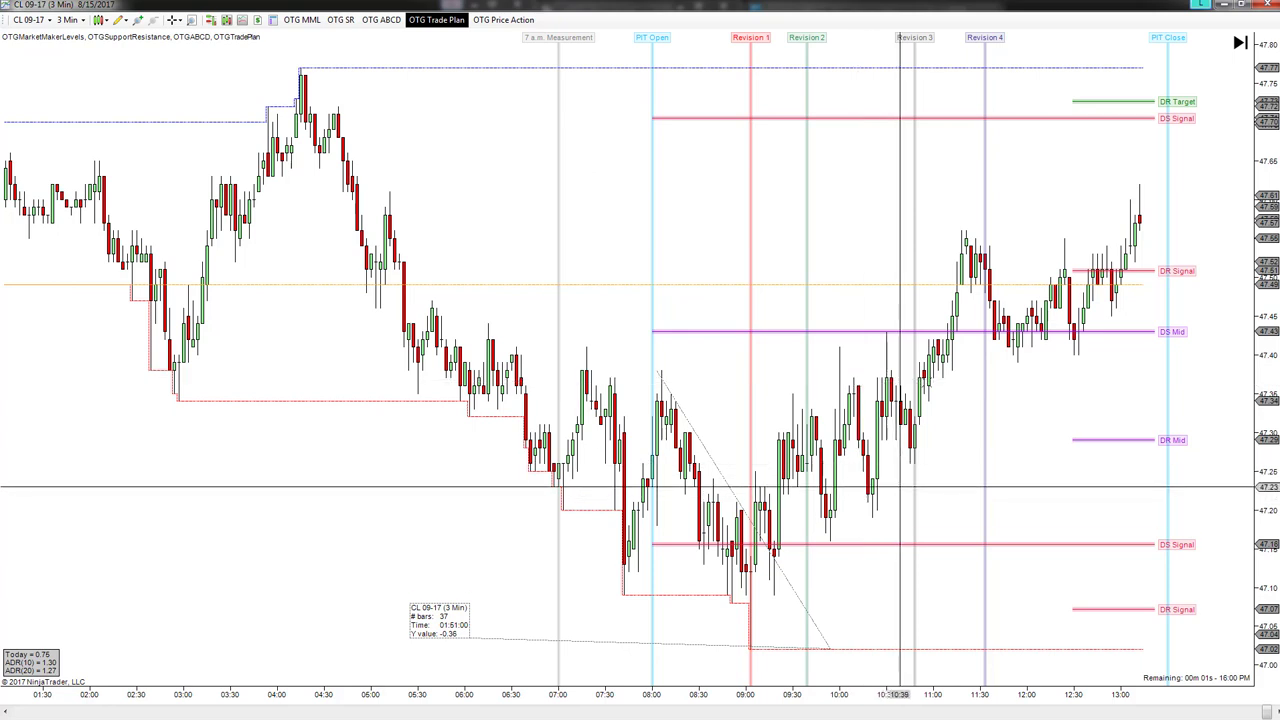
pyautogui.moveTo(1112, 166)
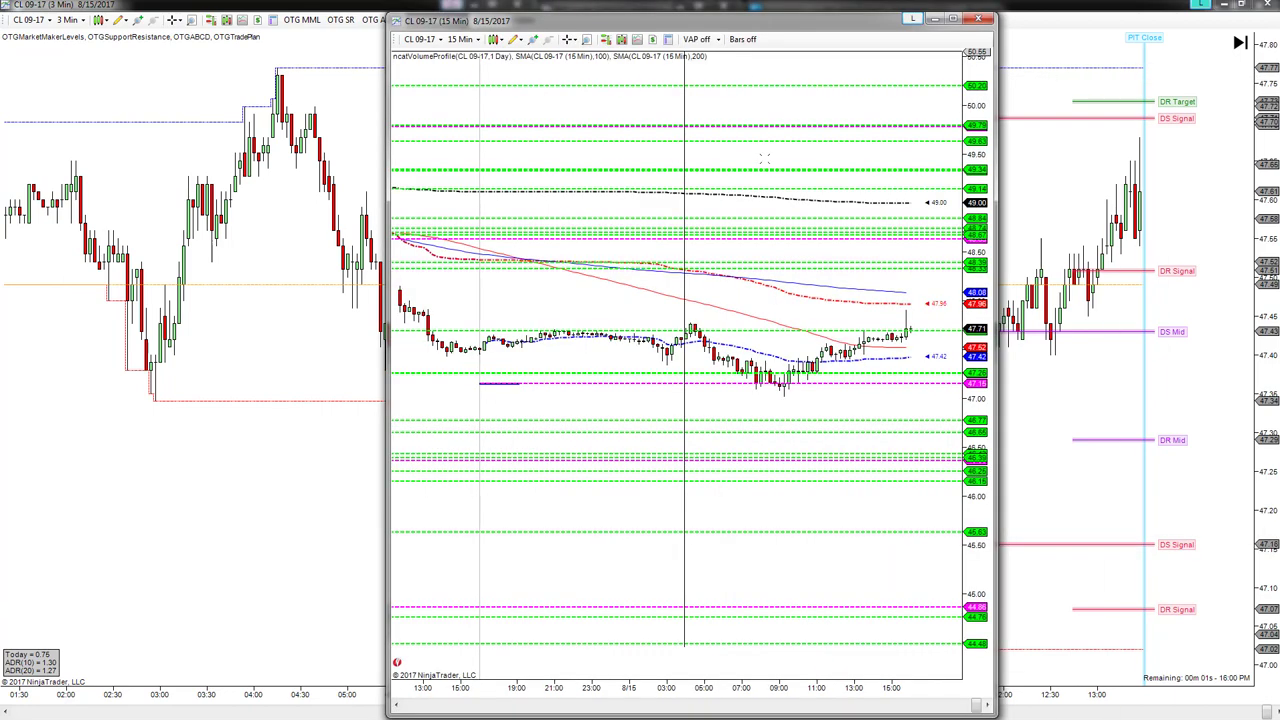
pyautogui.moveTo(818, 400)
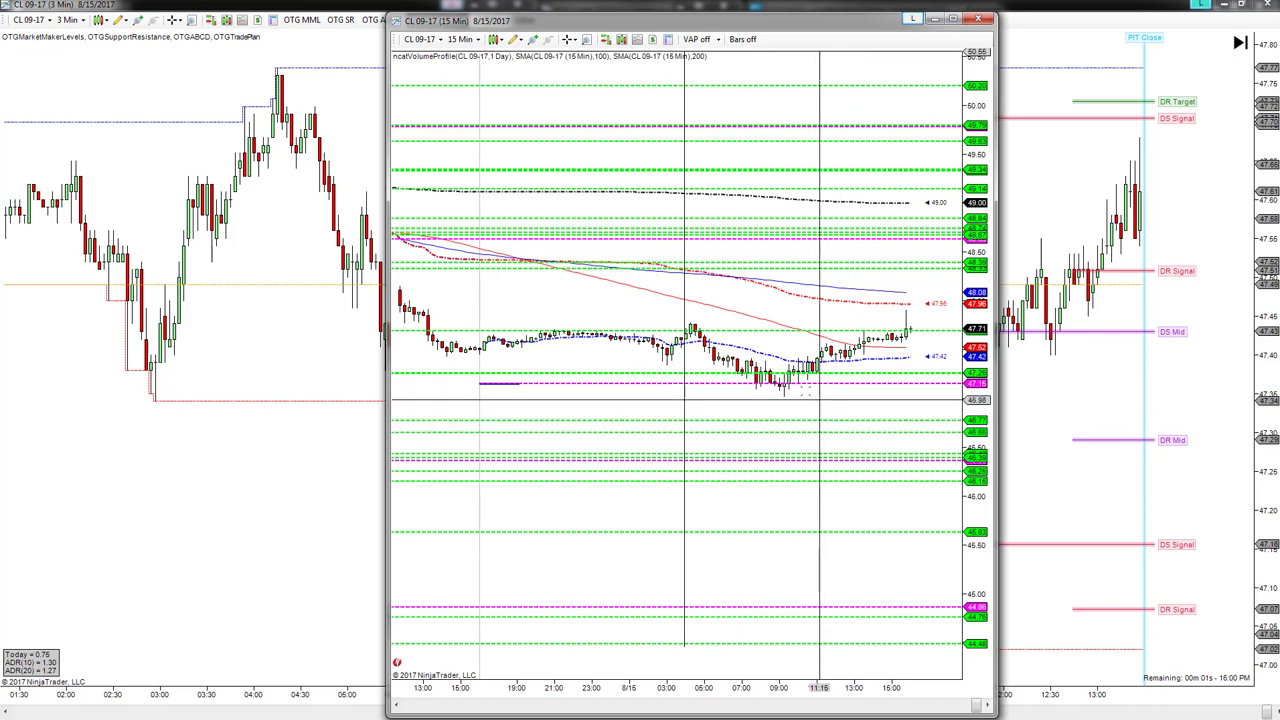
pyautogui.moveTo(744, 400)
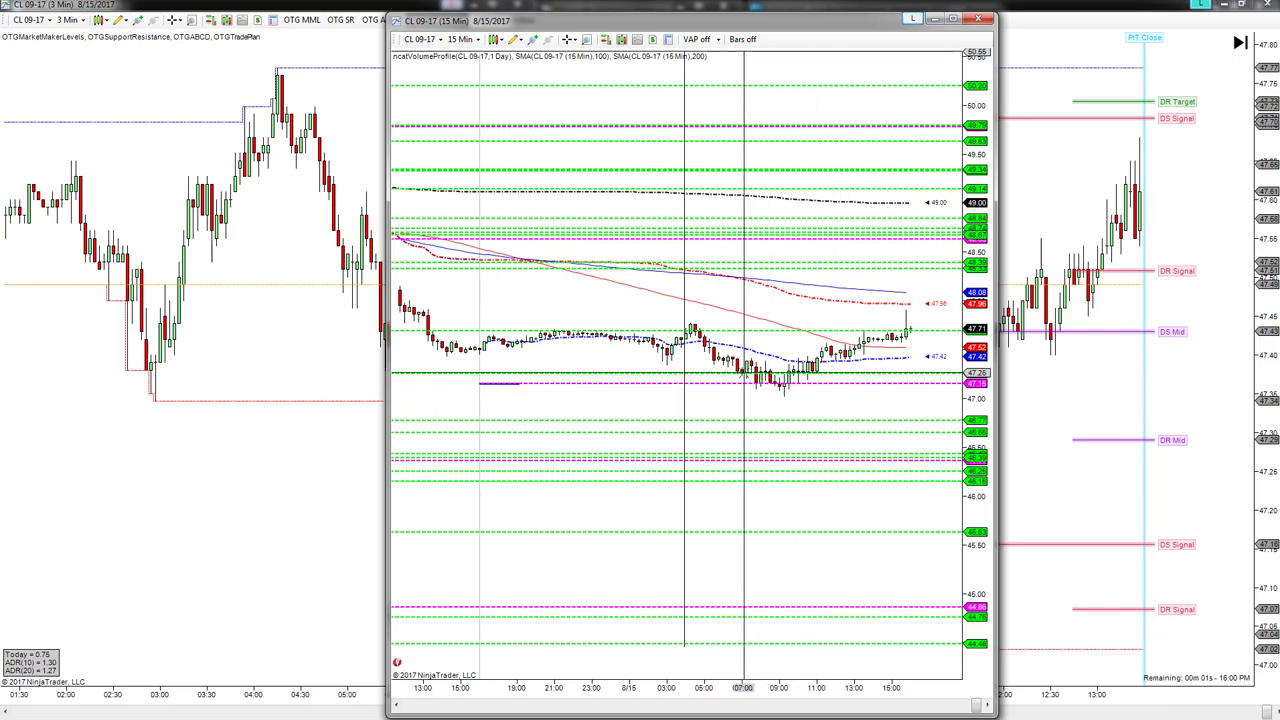
pyautogui.moveTo(884, 374)
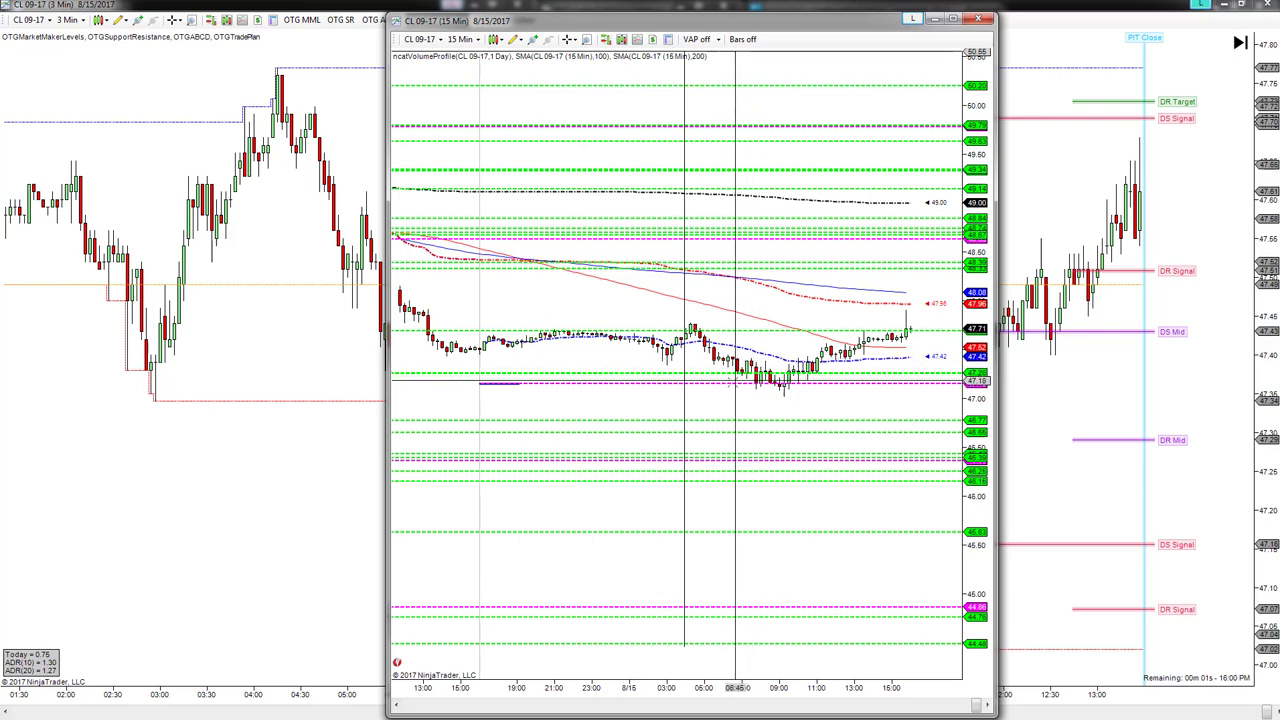
pyautogui.moveTo(756, 378)
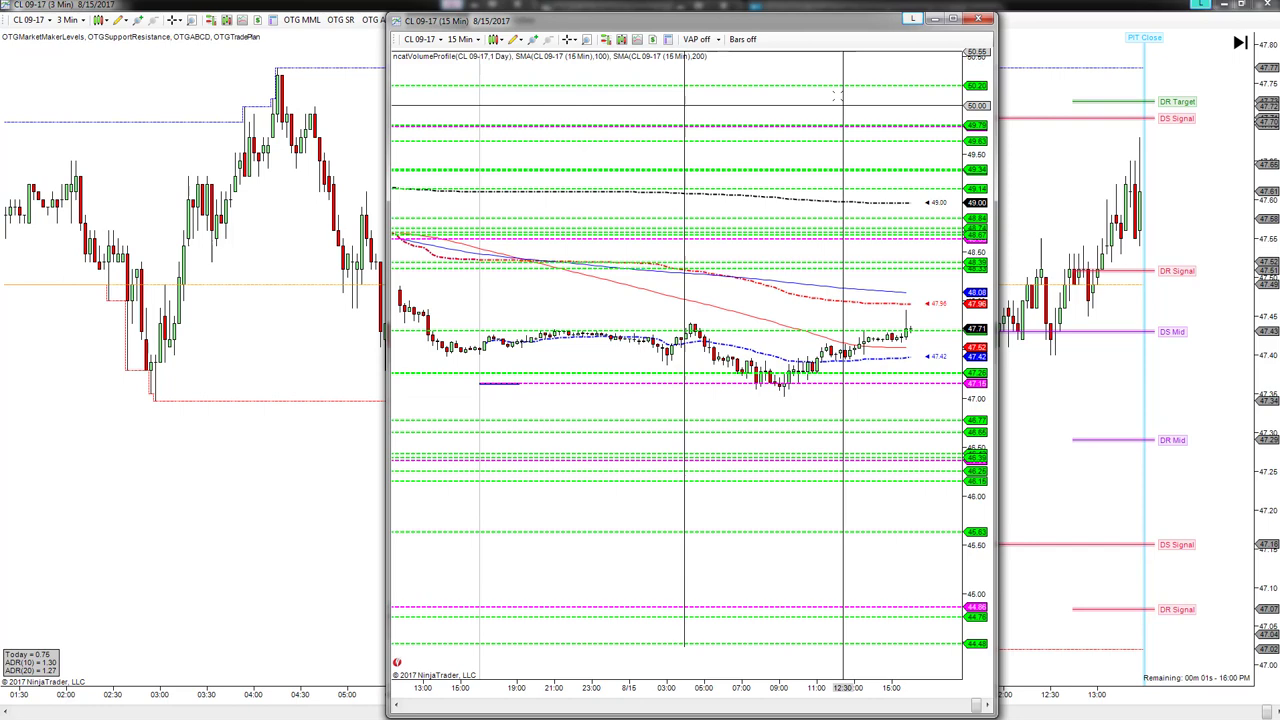
pyautogui.moveTo(804, 400)
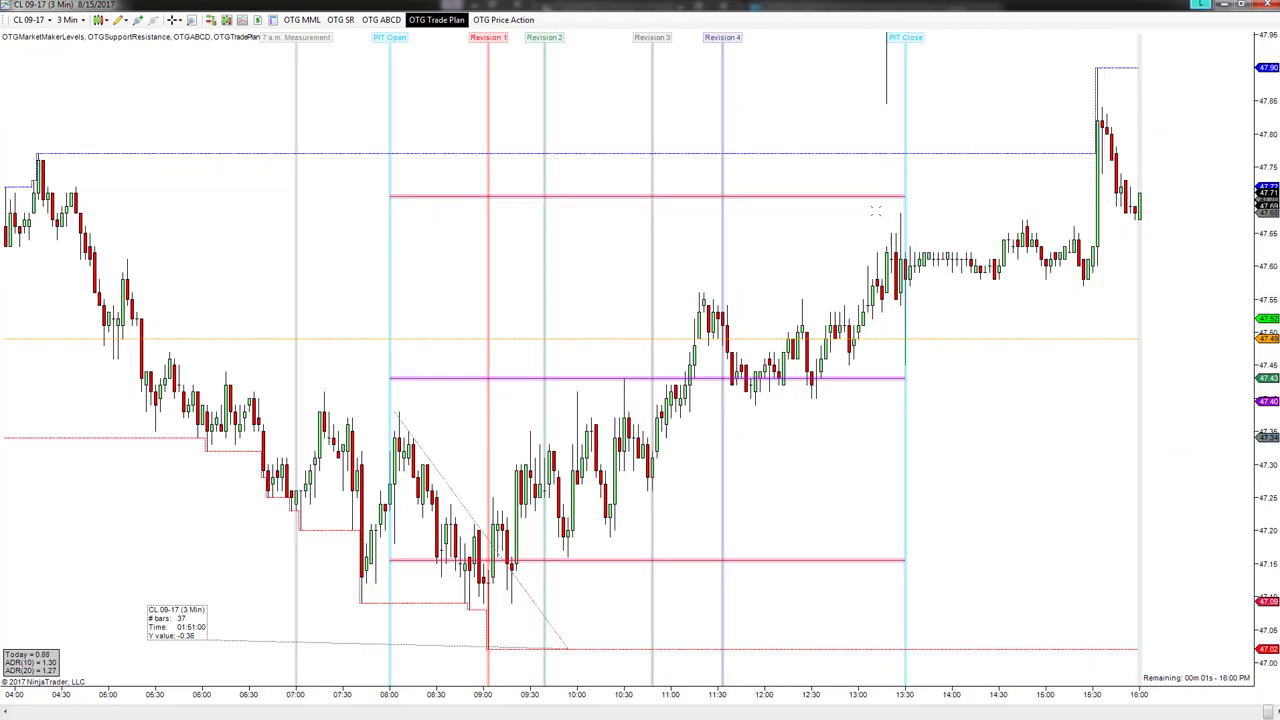
pyautogui.moveTo(936, 168)
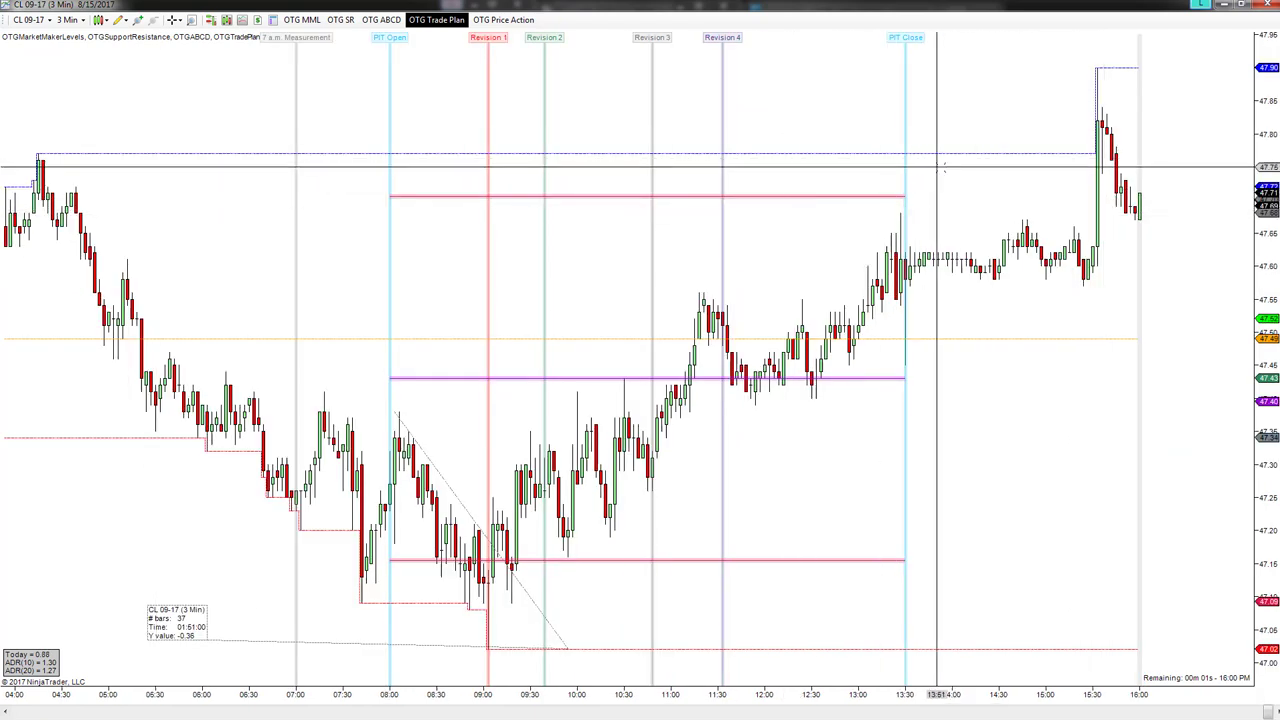
pyautogui.moveTo(990, 156)
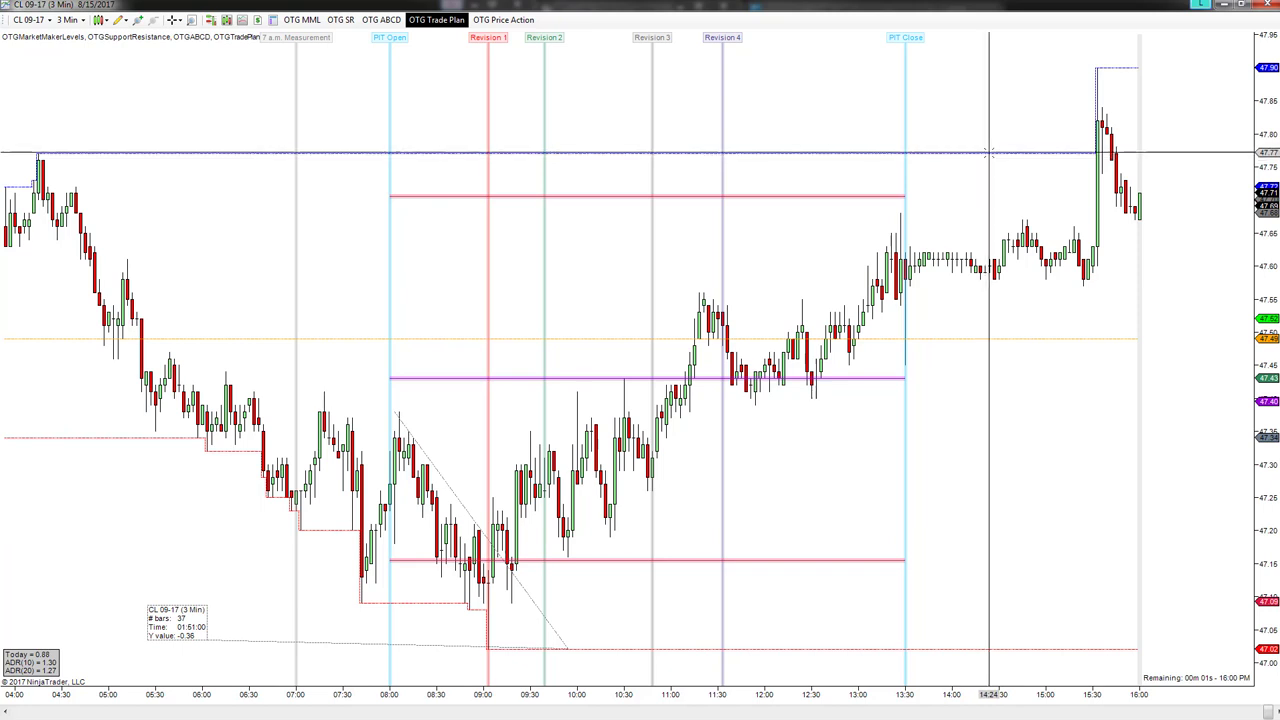
pyautogui.moveTo(1032, 290)
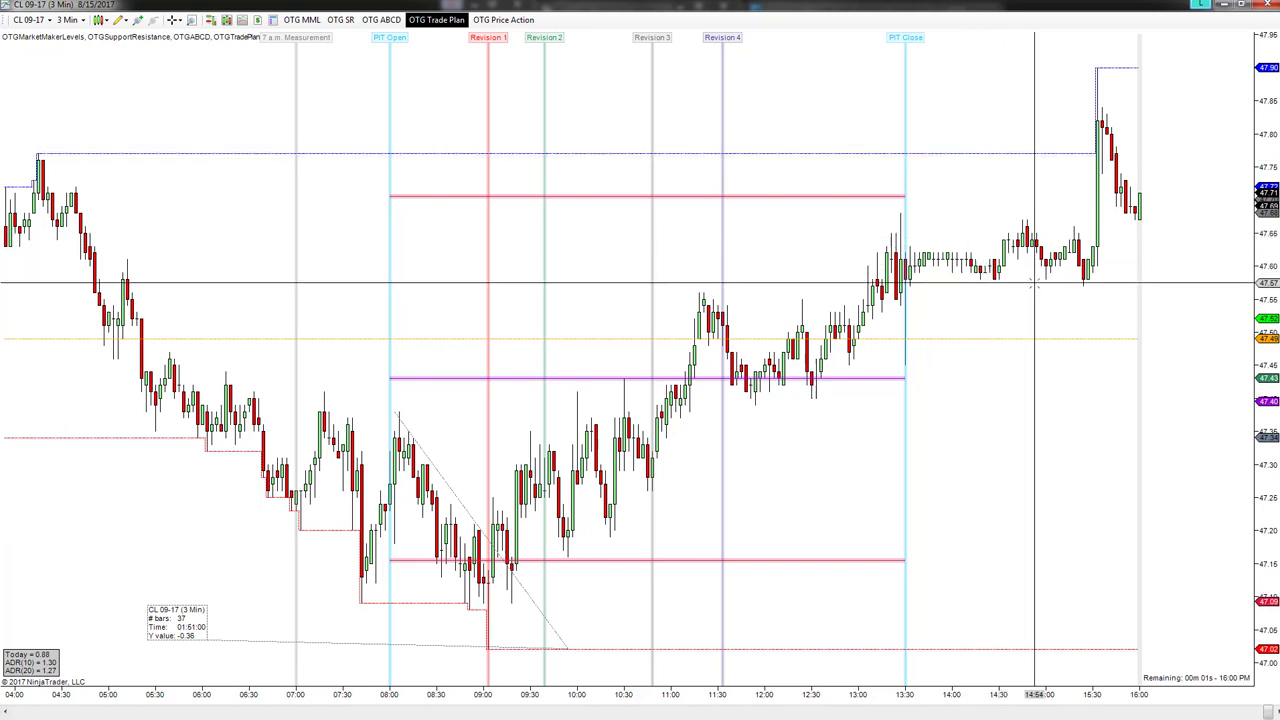
pyautogui.moveTo(1048, 284)
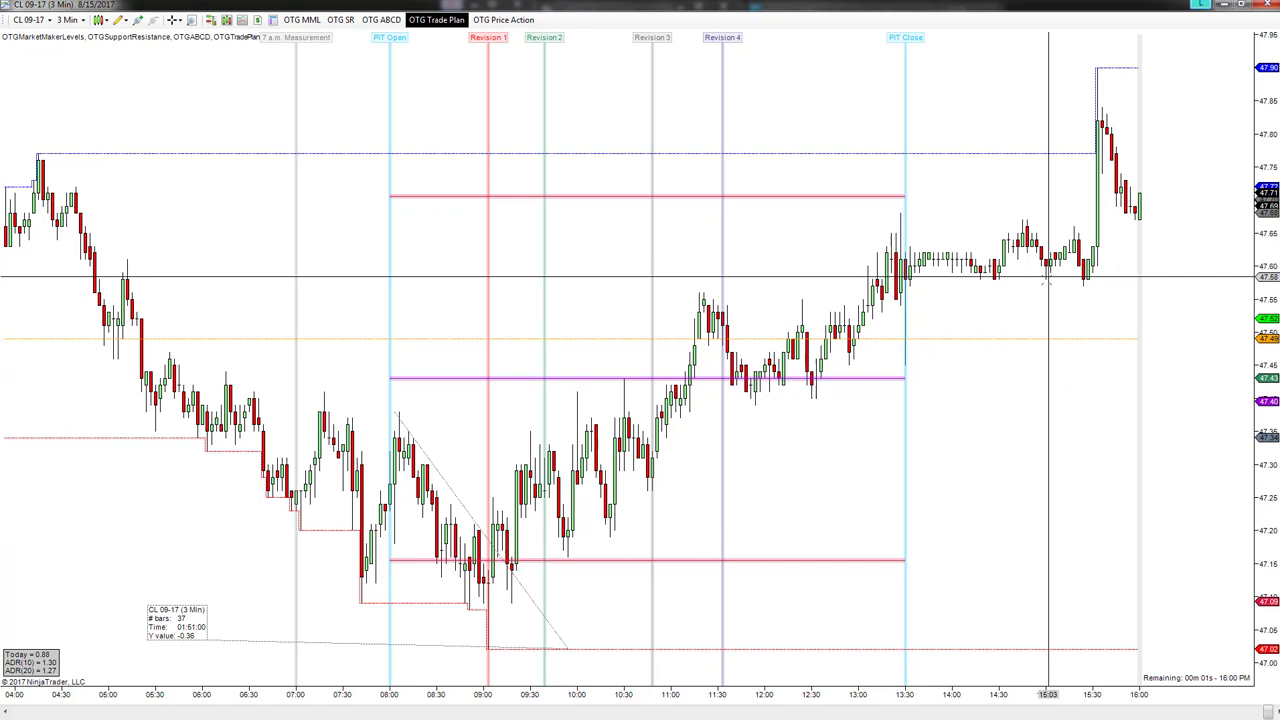
pyautogui.moveTo(1068, 280)
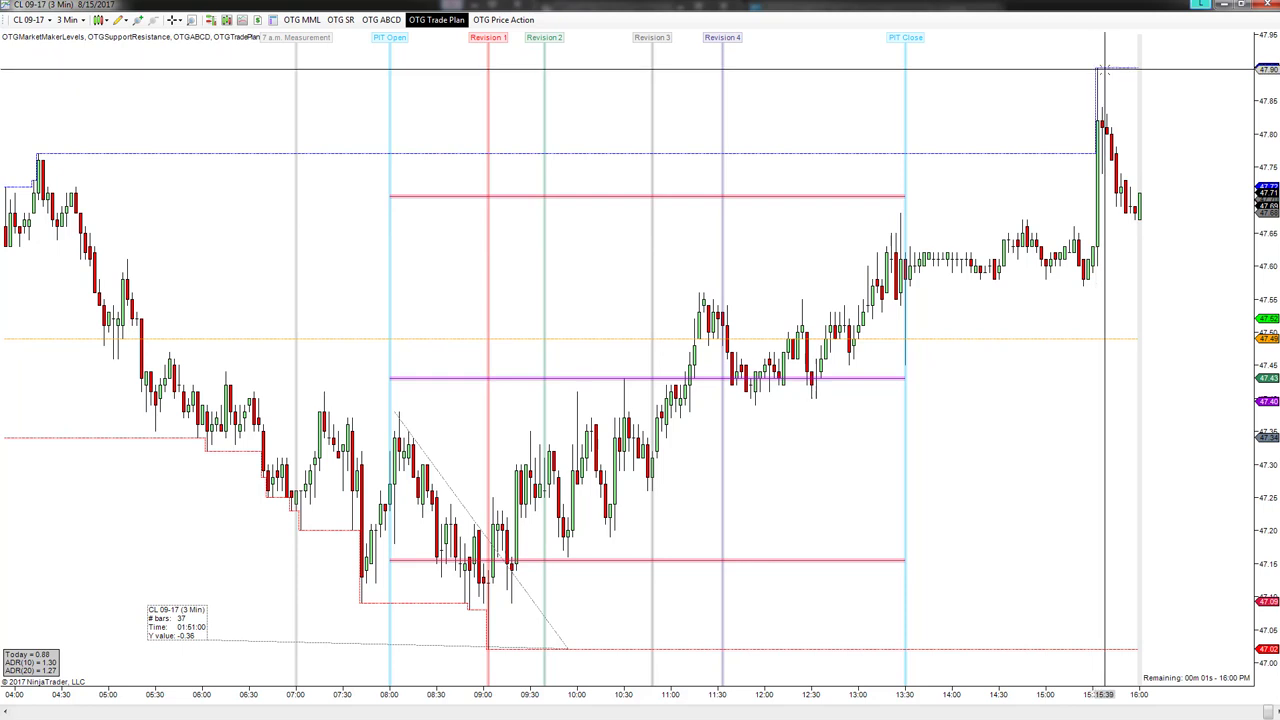
pyautogui.moveTo(1090, 76)
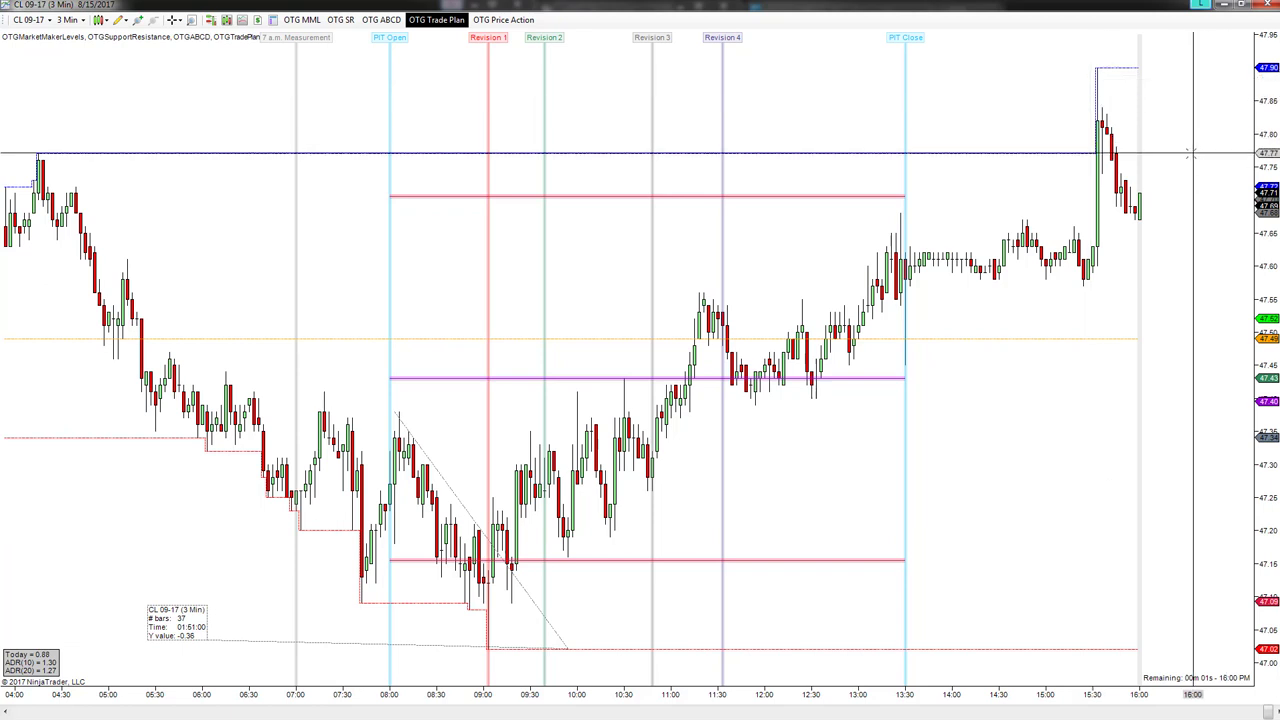
pyautogui.moveTo(1056, 160)
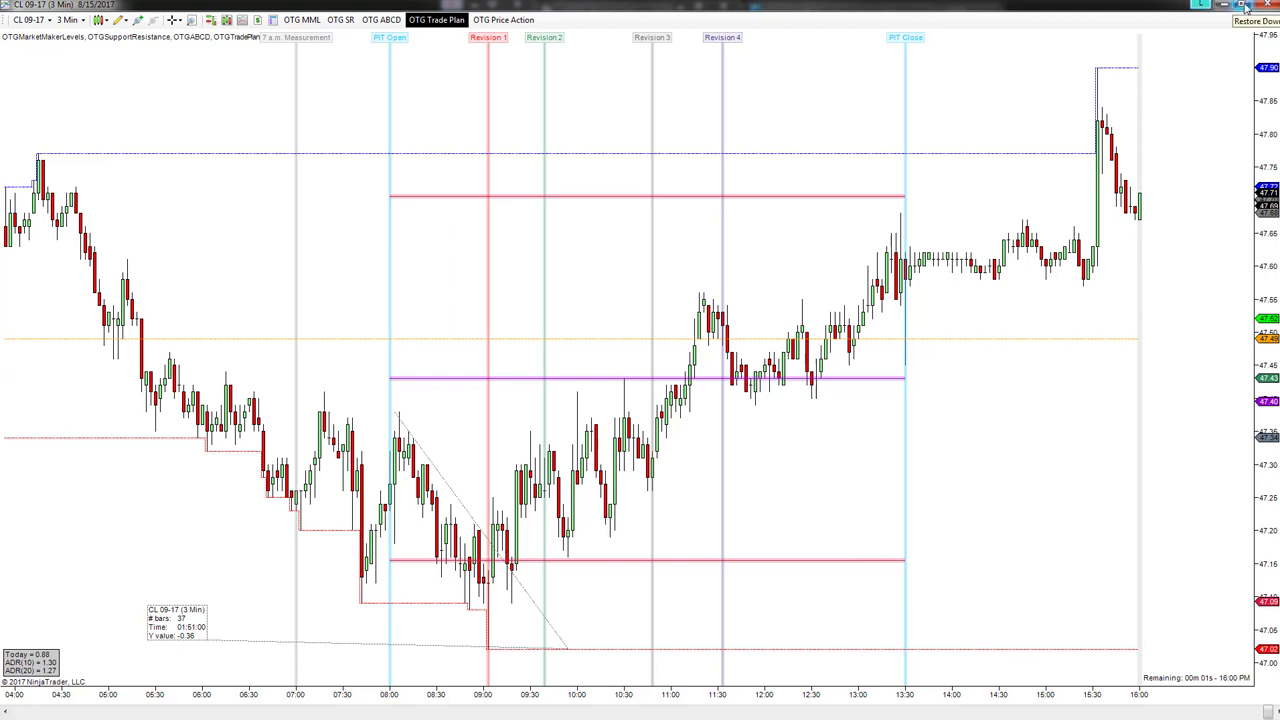
# - Close the 15-minute chart window, returning to the CL 3-minute chart at the latest bars
pyautogui.click(1246, 8)
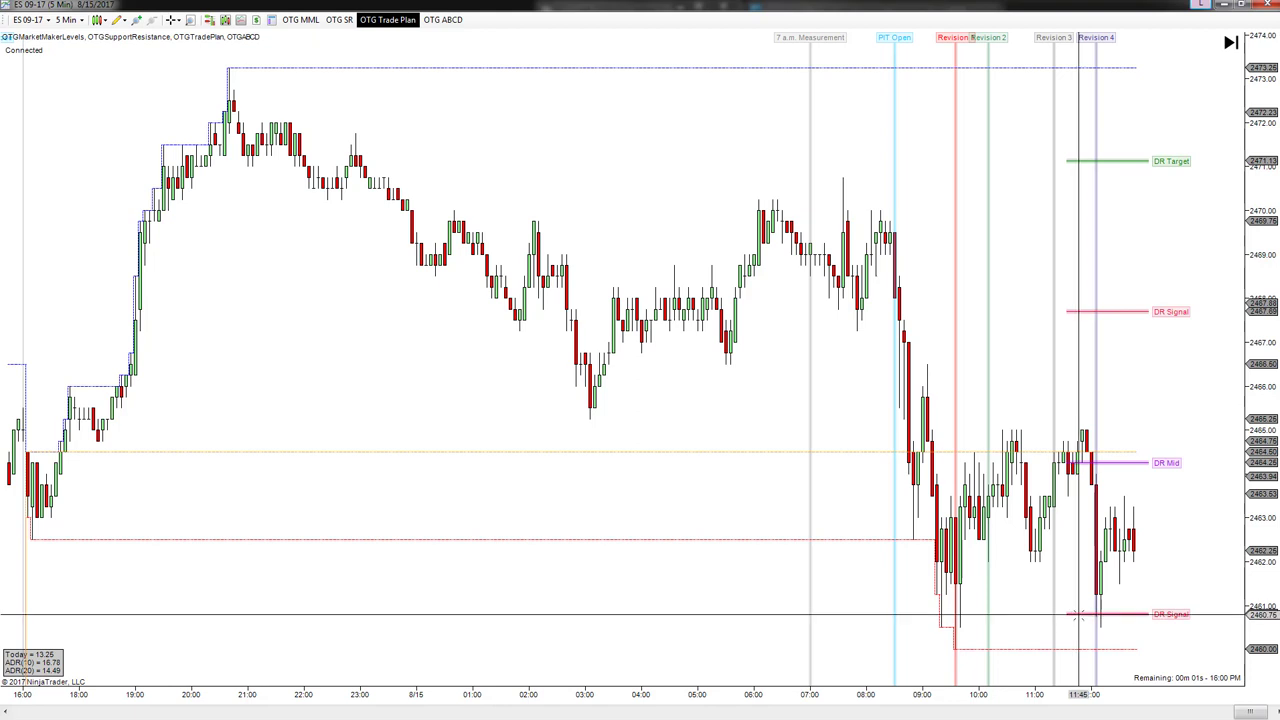
pyautogui.moveTo(1078, 360)
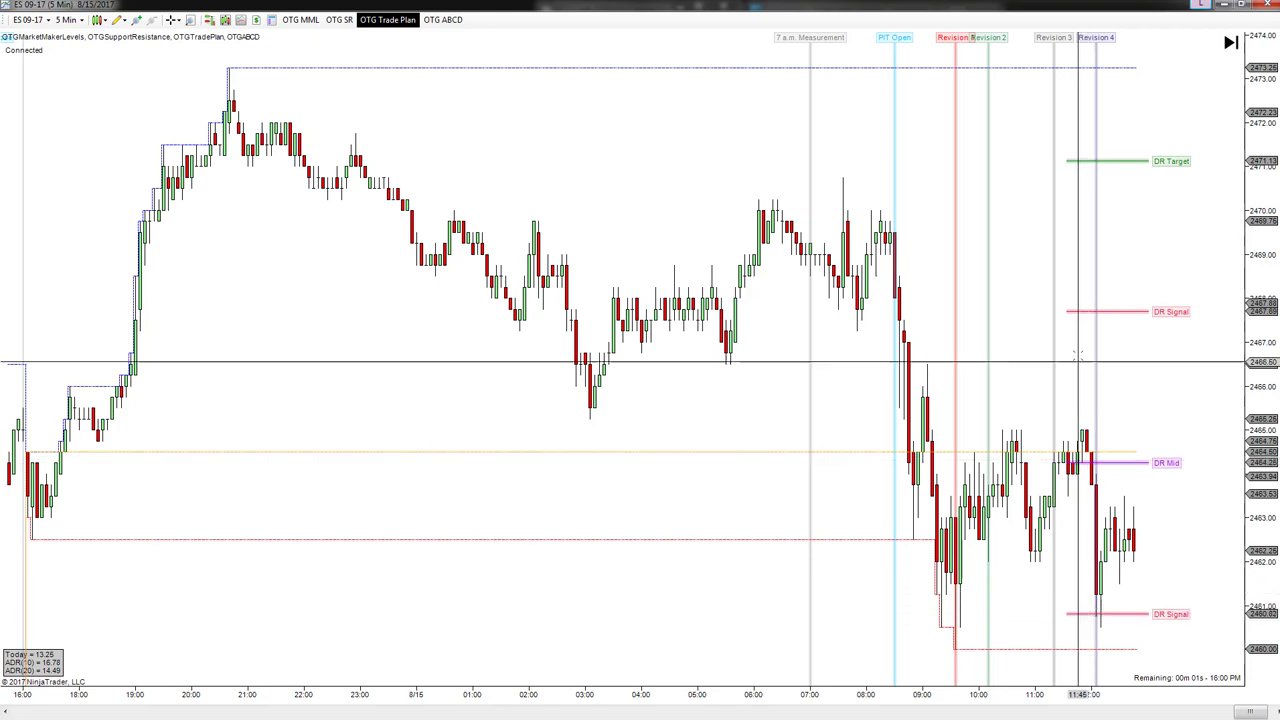
pyautogui.moveTo(1076, 320)
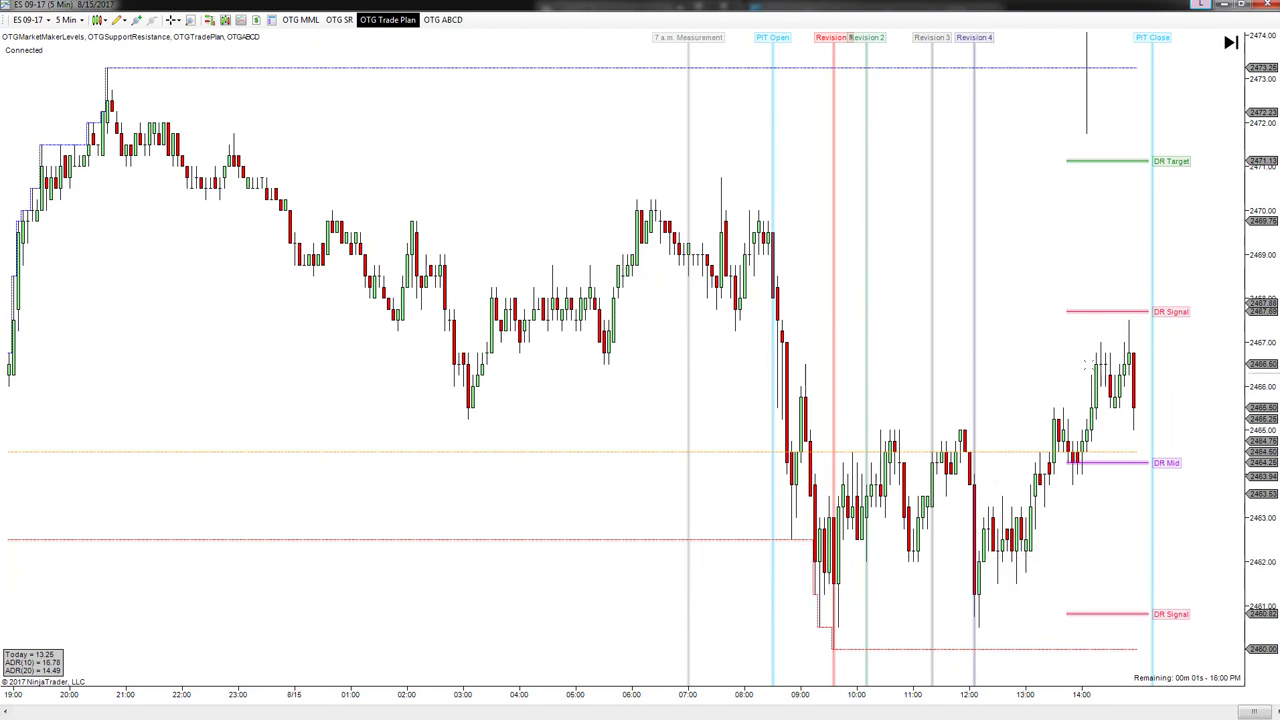
pyautogui.moveTo(1088, 324)
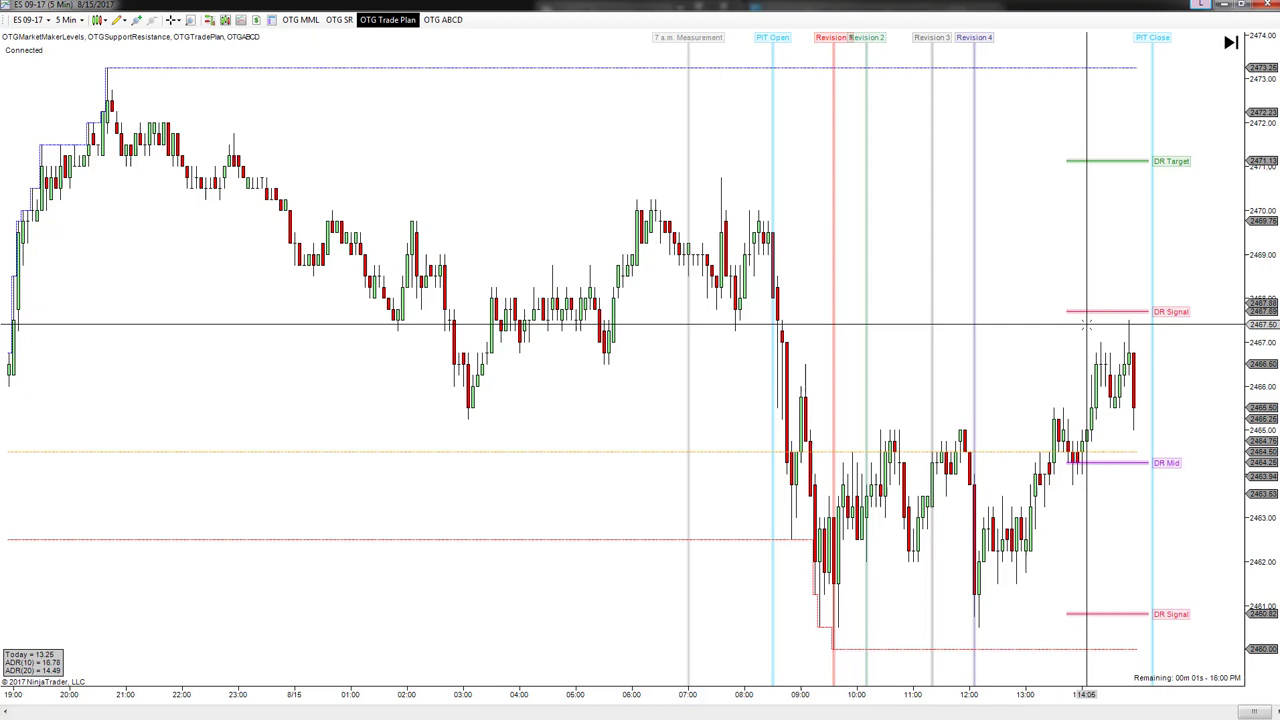
pyautogui.moveTo(1078, 342)
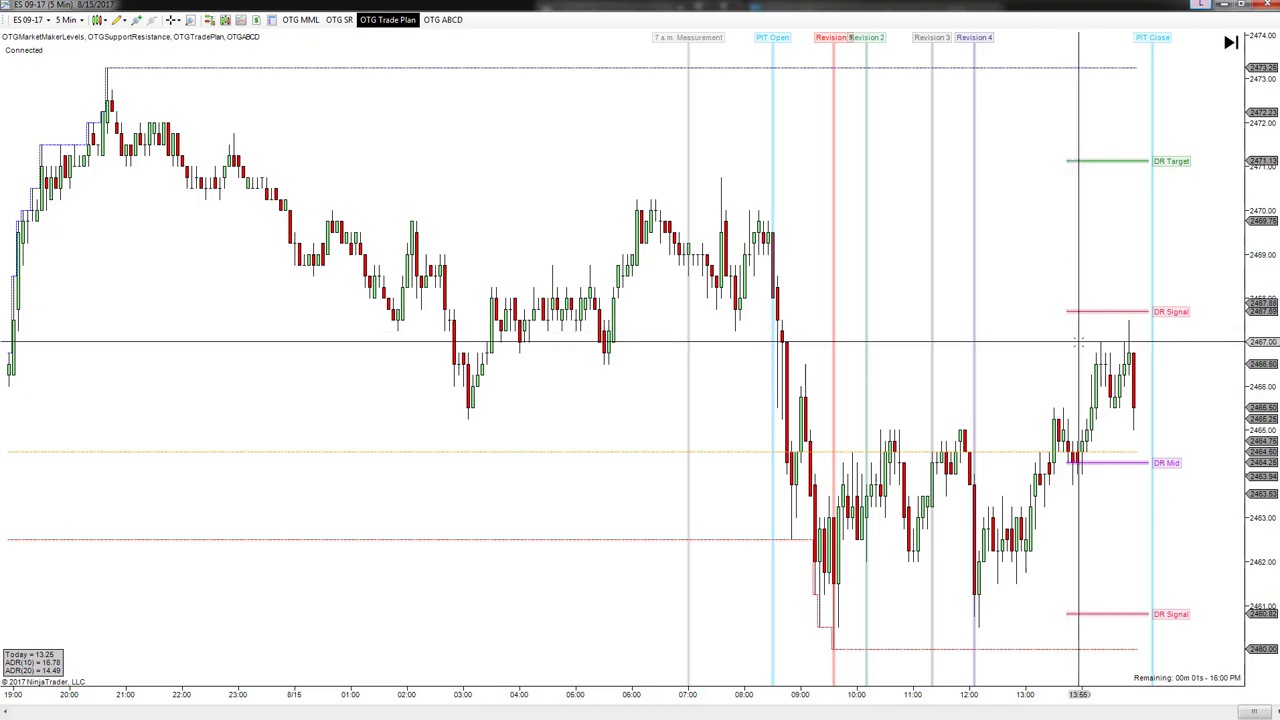